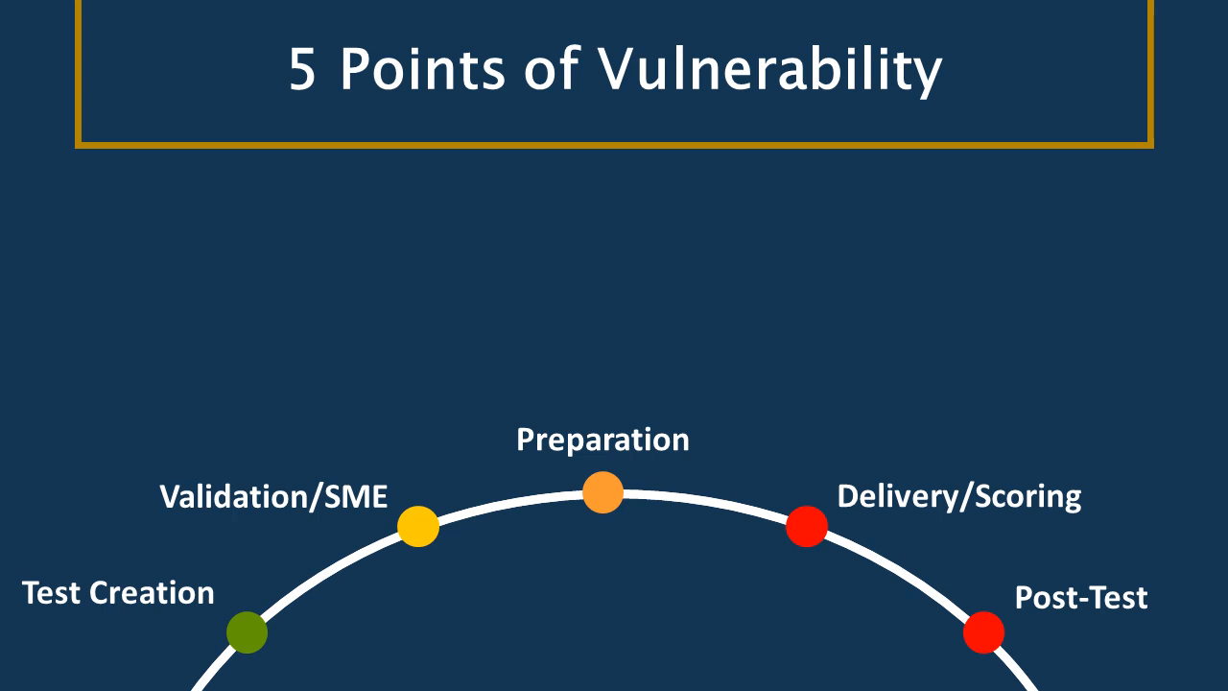
Advance the slideshow to the 'Pros of Paper / Pros of Tech' comparison slide.
key("Right")
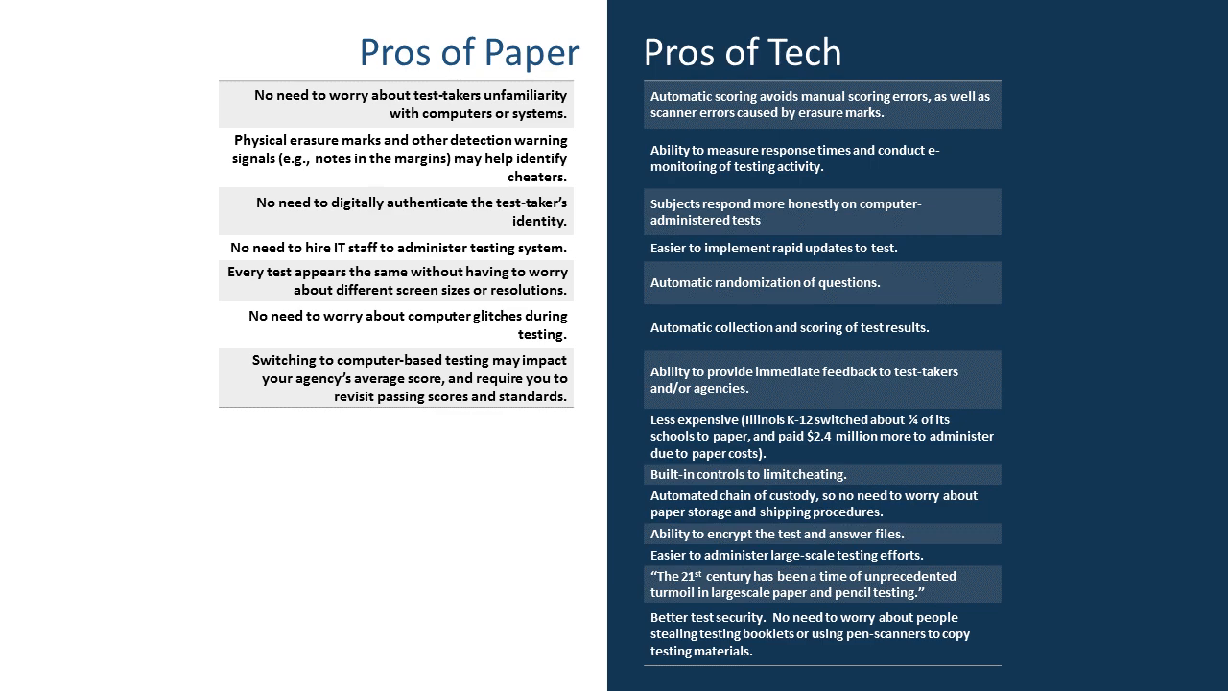